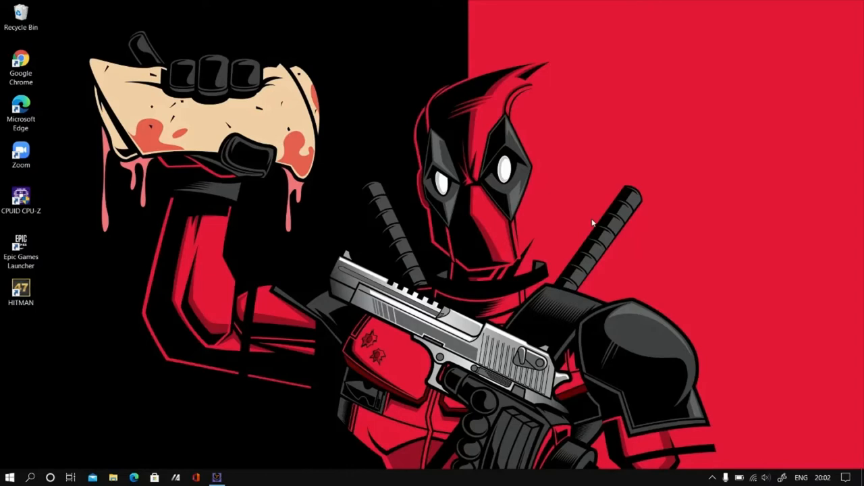
pyautogui.moveTo(640, 262)
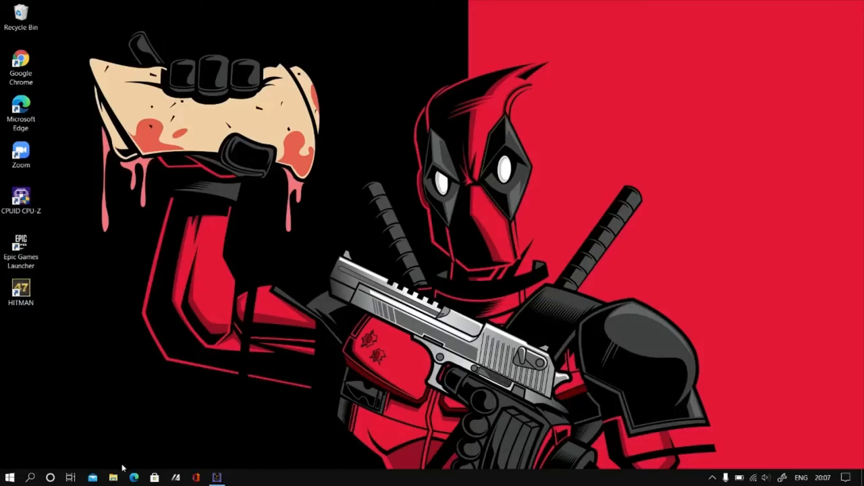
pyautogui.moveTo(114, 343)
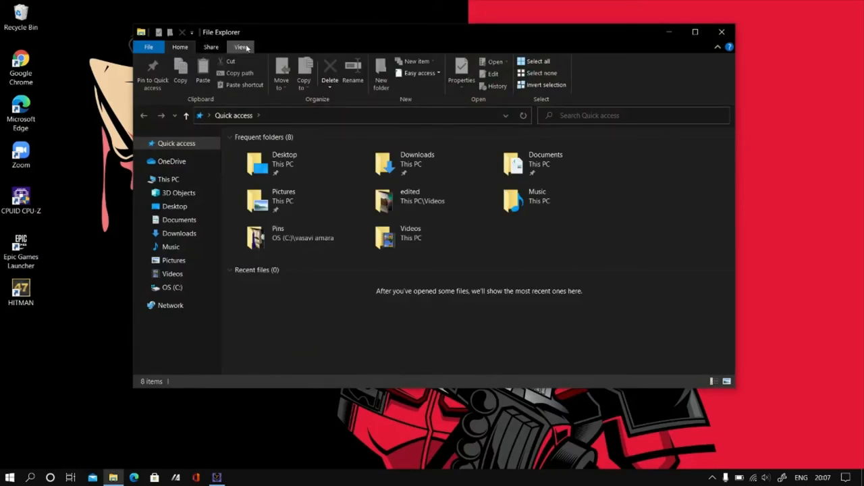
# Navigate from This PC into the OS (C:) drive's ProgramData folder.
pyautogui.click(240, 47)
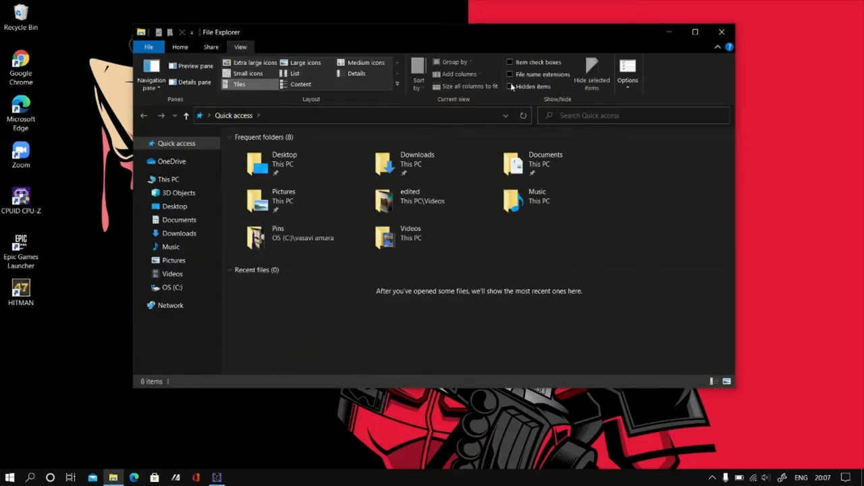
pyautogui.click(511, 86)
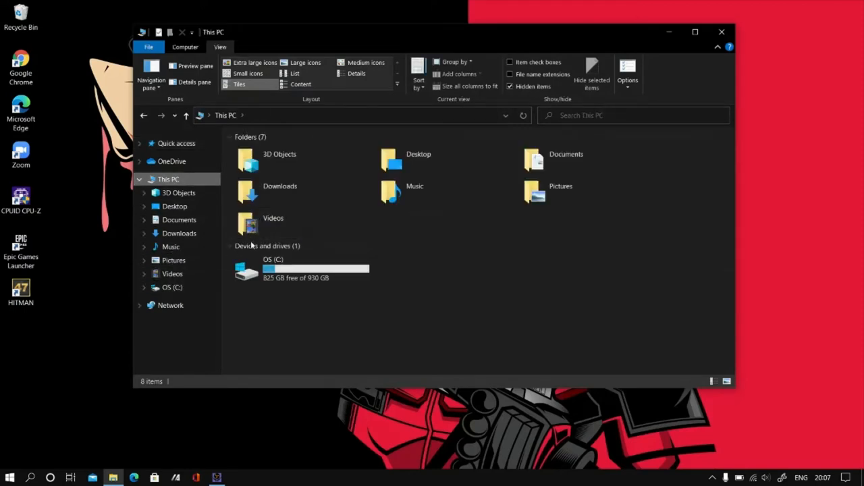
pyautogui.doubleClick(273, 270)
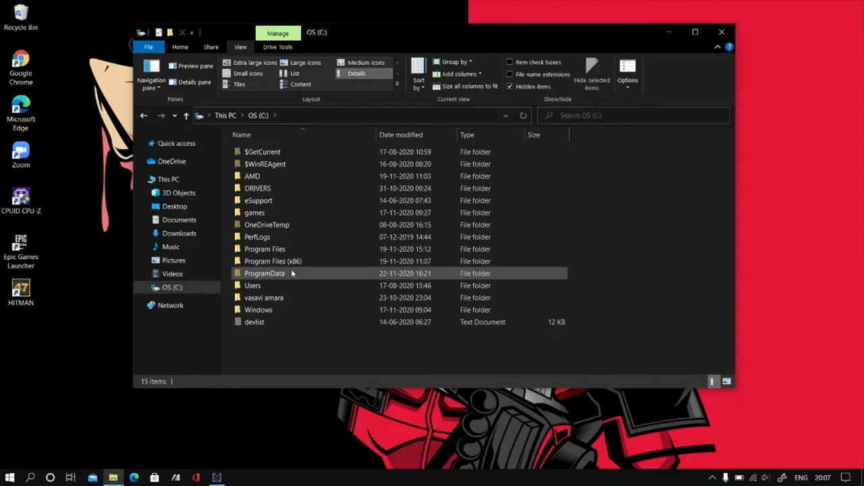
pyautogui.doubleClick(264, 273)
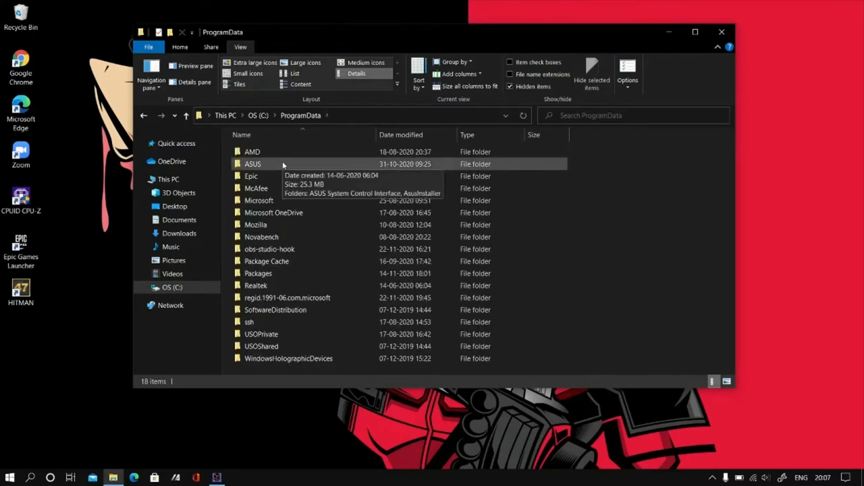
# Drill down through ASUS > ASUS System Control Interface > AsusOptimization to the Splendid folder listing its ICC profiles.
pyautogui.doubleClick(253, 165)
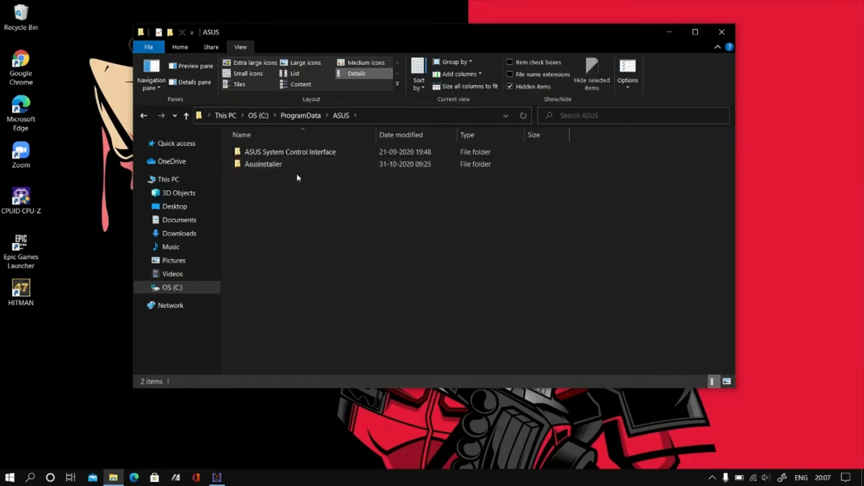
pyautogui.doubleClick(289, 151)
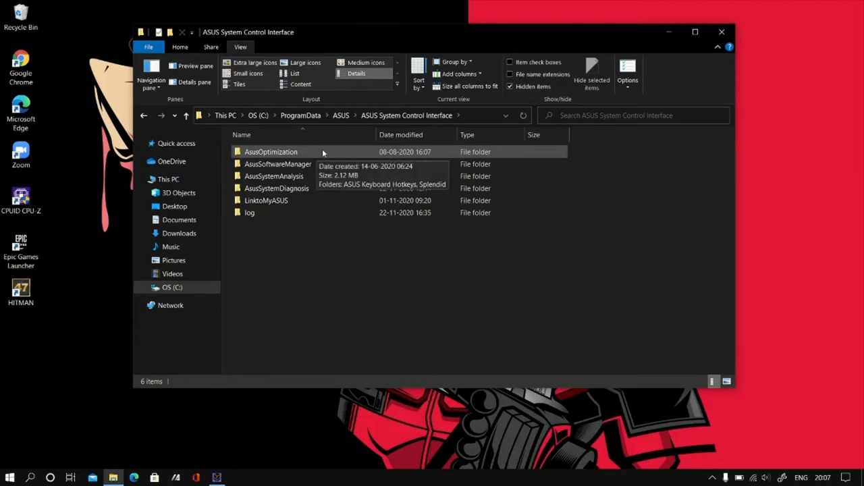
pyautogui.doubleClick(270, 151)
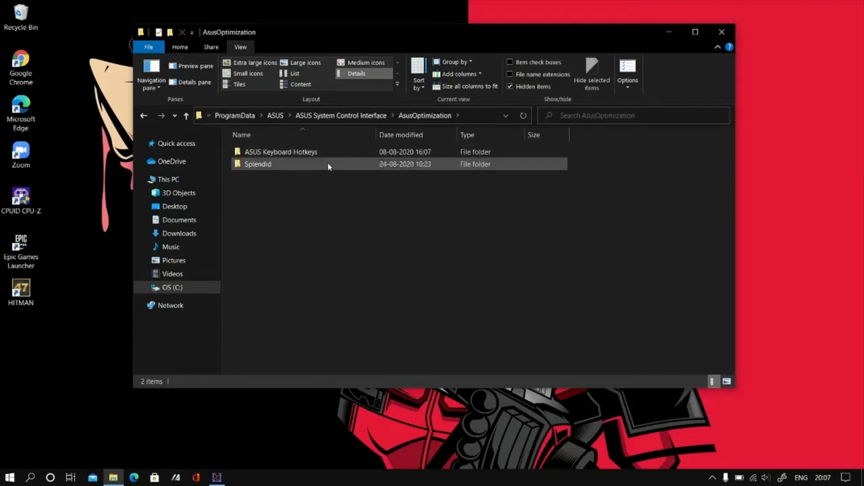
pyautogui.doubleClick(256, 164)
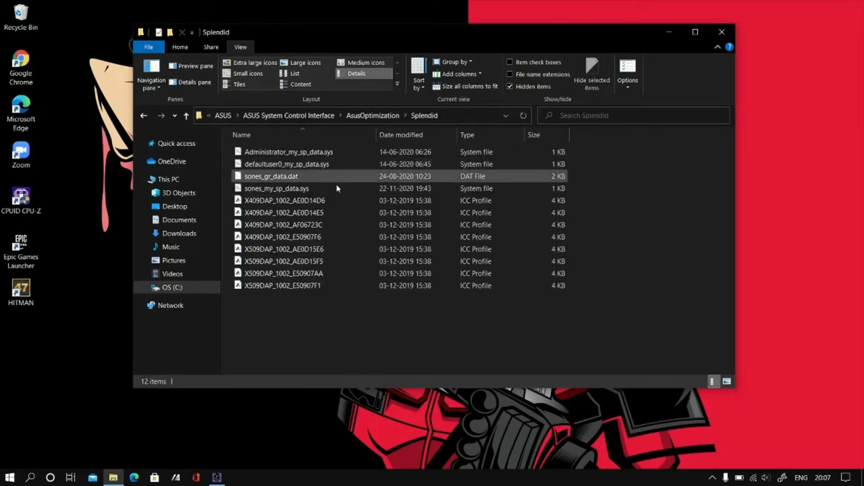
pyautogui.click(368, 329)
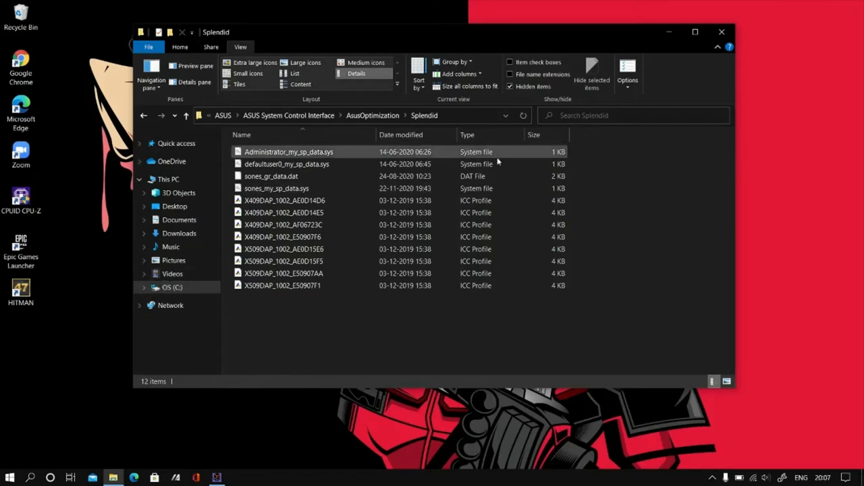
pyautogui.moveTo(721, 32)
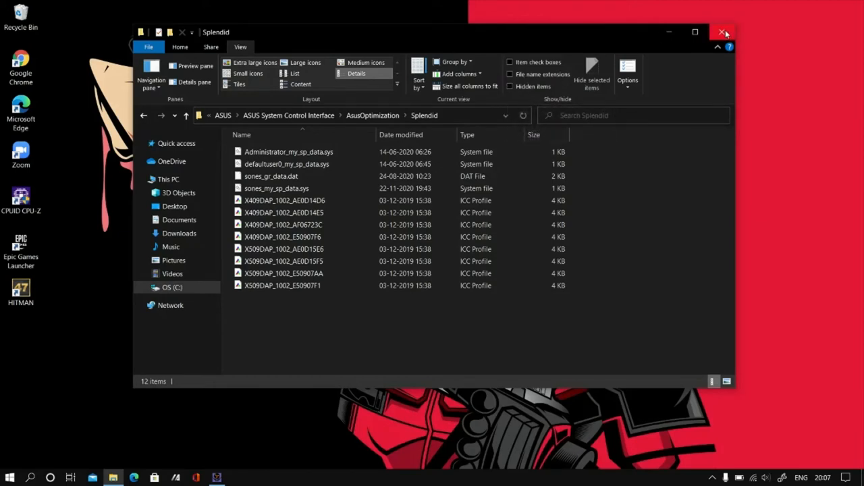
# Close File Explorer and reach the Display settings' Advanced display settings for the internal display.
pyautogui.click(724, 33)
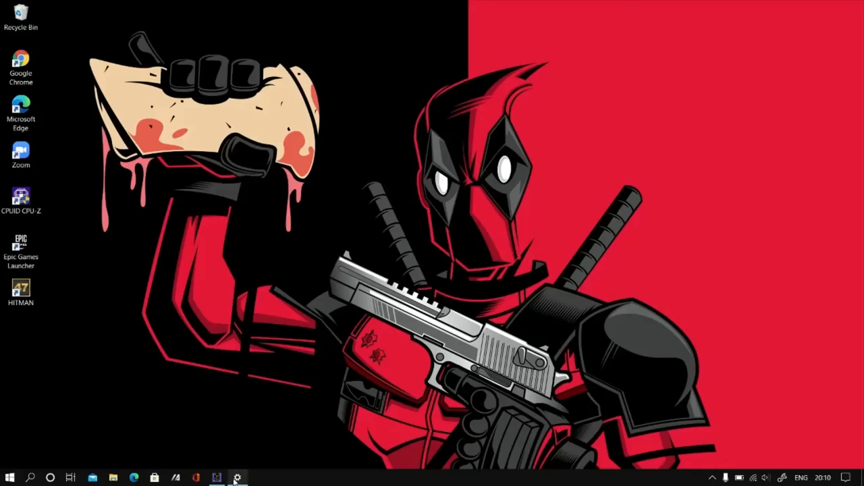
pyautogui.click(237, 478)
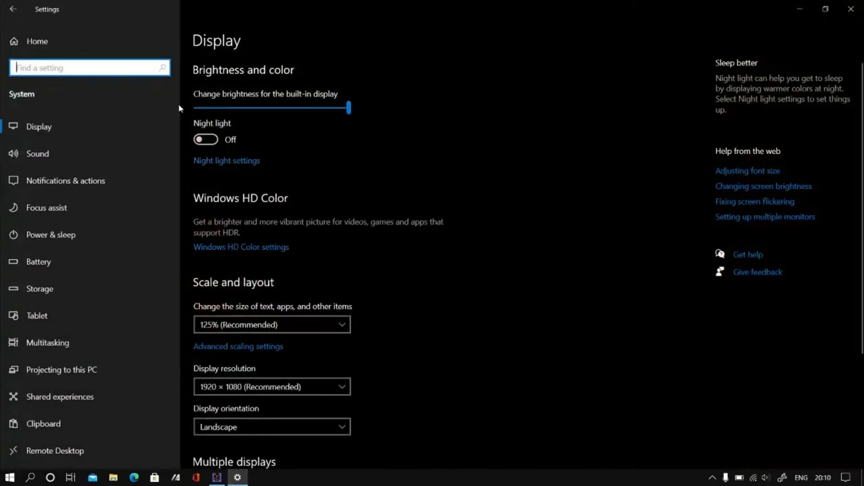
pyautogui.moveTo(447, 216)
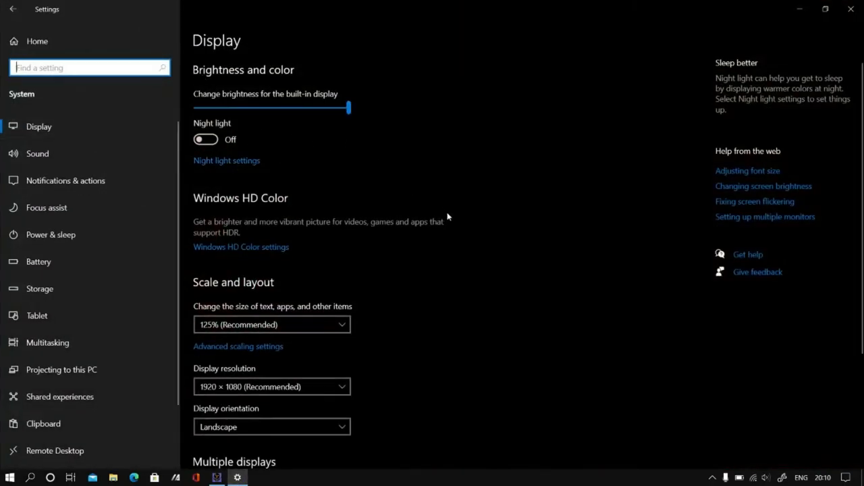
pyautogui.scroll(-3)
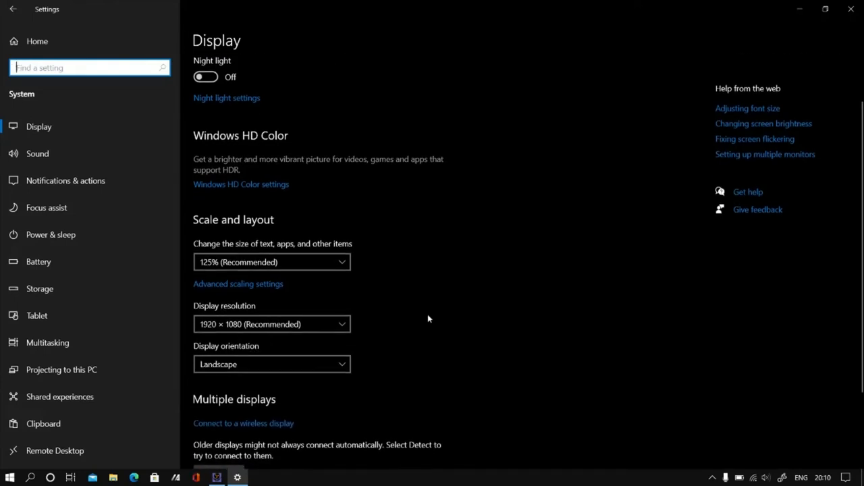
pyautogui.scroll(-3)
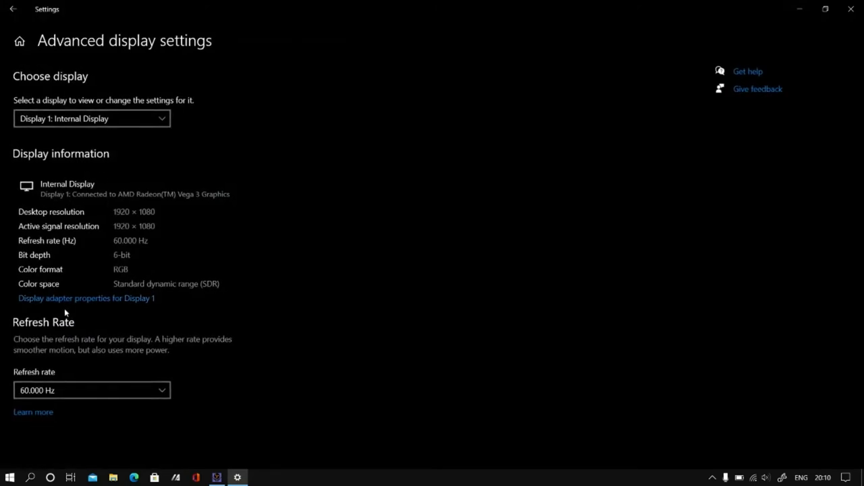
pyautogui.moveTo(95, 303)
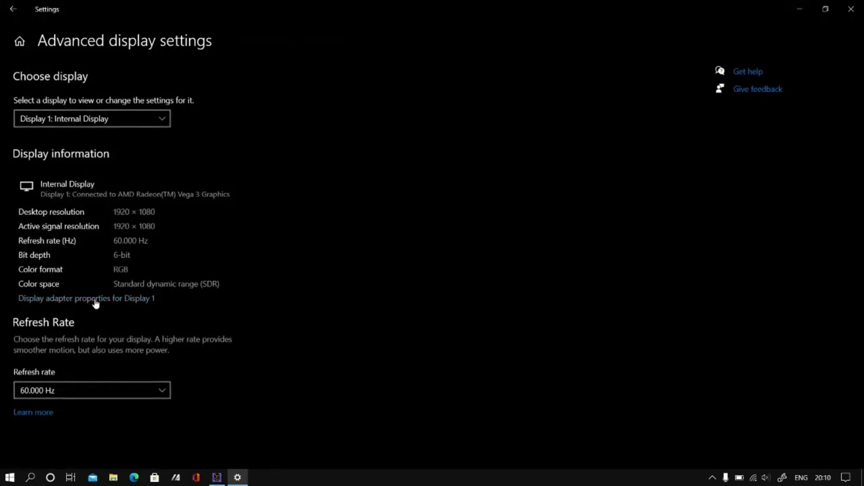
# Show the AMD Radeon Vega 3 Graphics device properties with its driver provider, date and version.
pyautogui.click(87, 298)
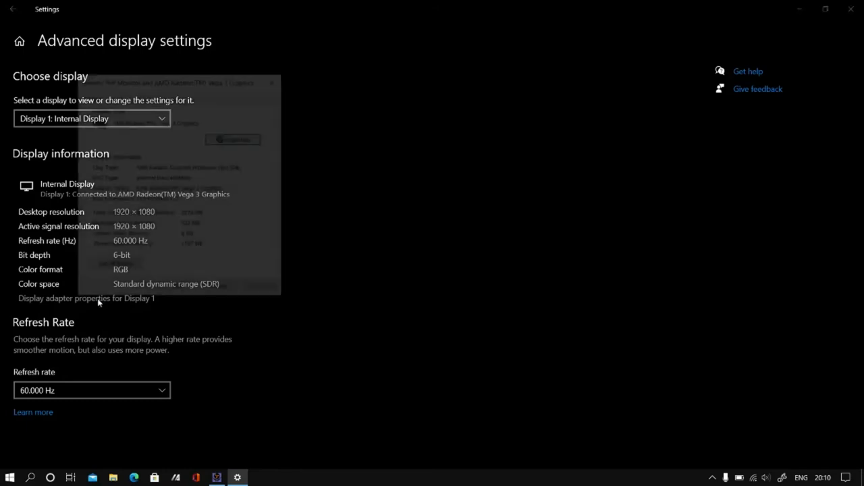
pyautogui.click(86, 299)
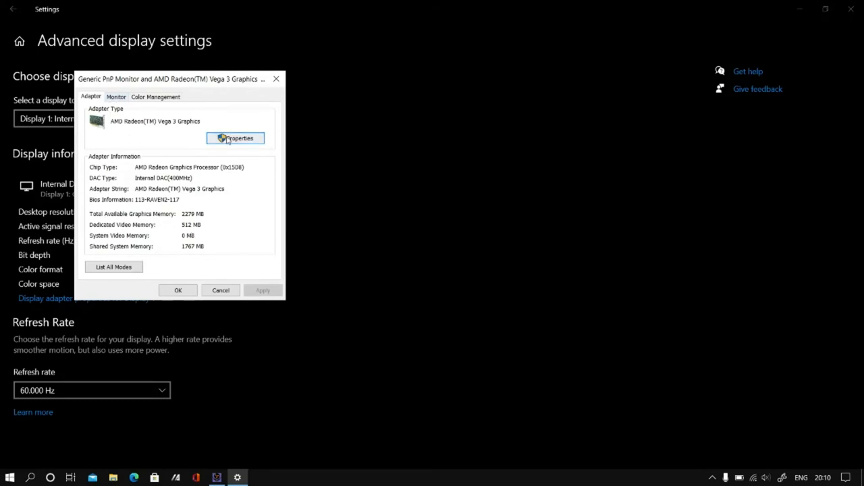
pyautogui.moveTo(215, 150)
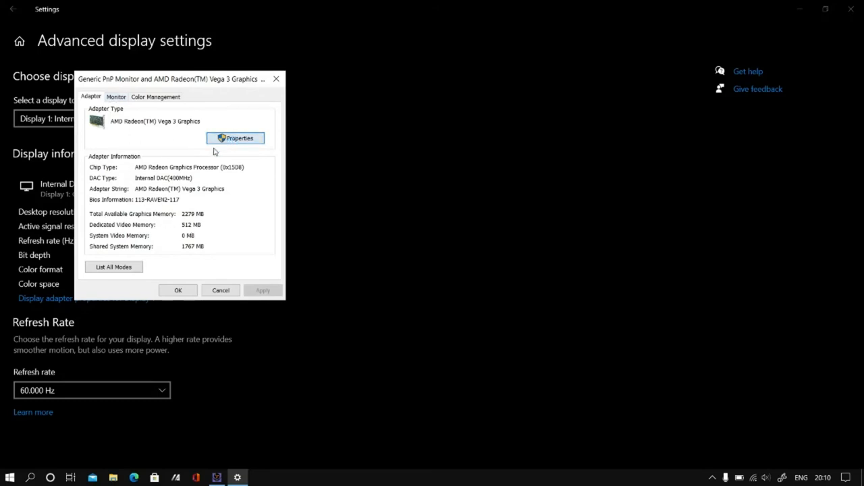
pyautogui.click(235, 138)
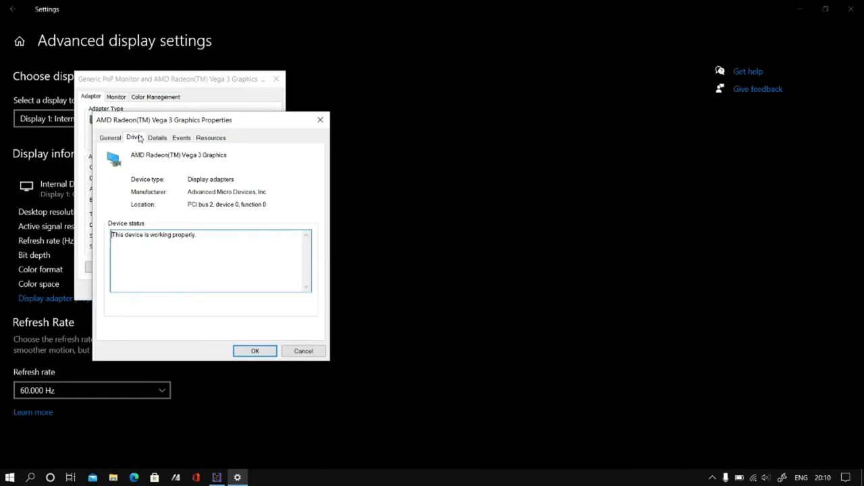
pyautogui.click(135, 138)
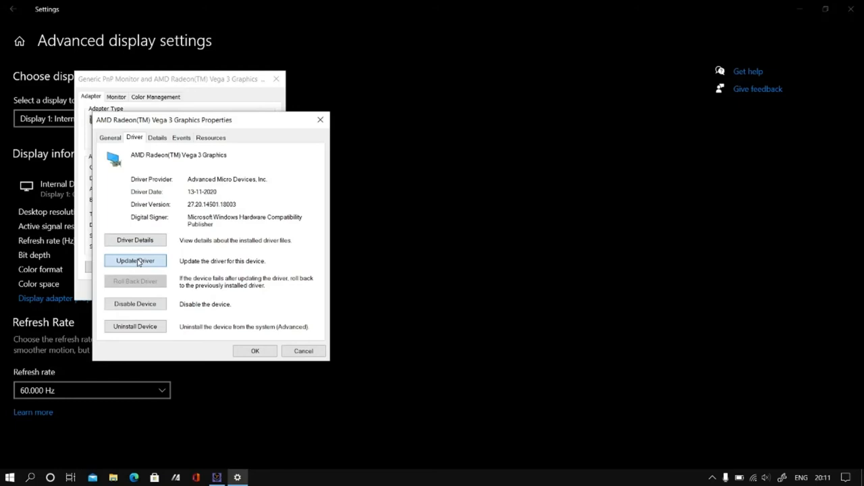
# Review the compatible-drivers list with AMD Radeon(TM) Vega 3 Graphics chosen, then cancel back to driver details.
pyautogui.click(135, 260)
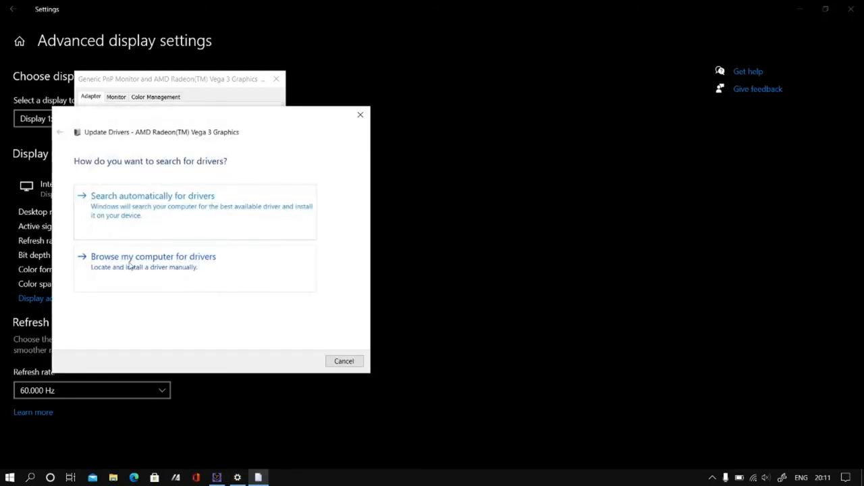
pyautogui.moveTo(146, 261)
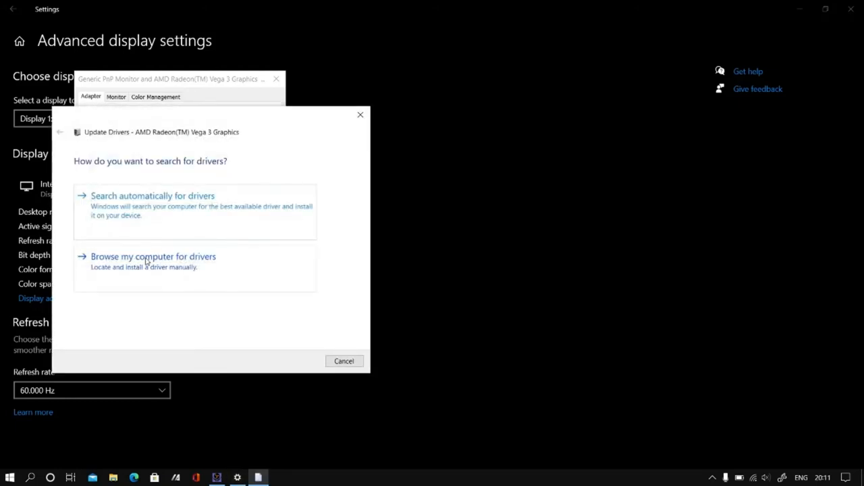
pyautogui.click(153, 257)
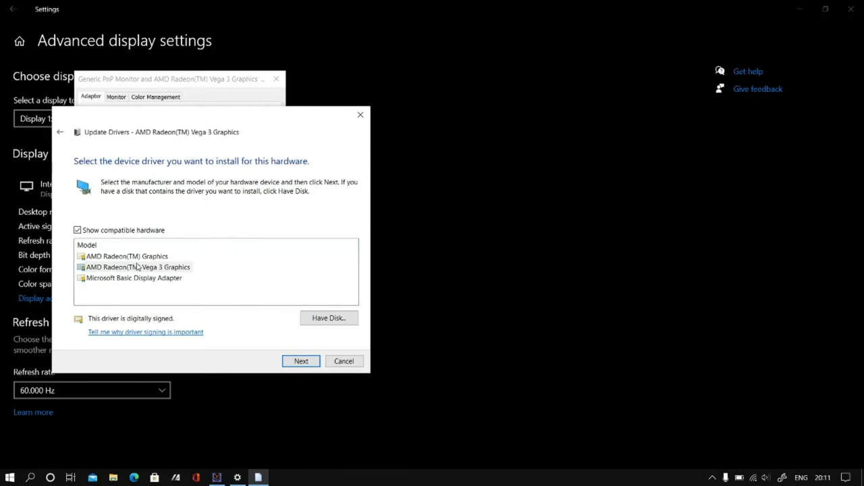
pyautogui.moveTo(178, 270)
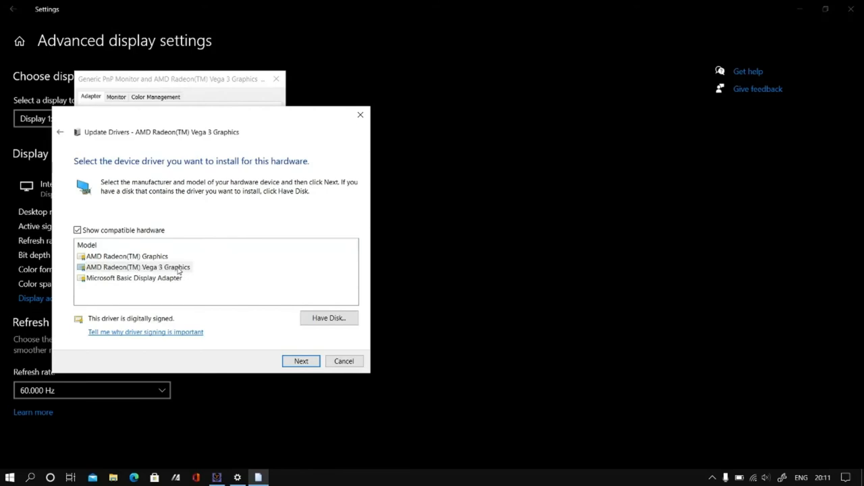
pyautogui.moveTo(154, 277)
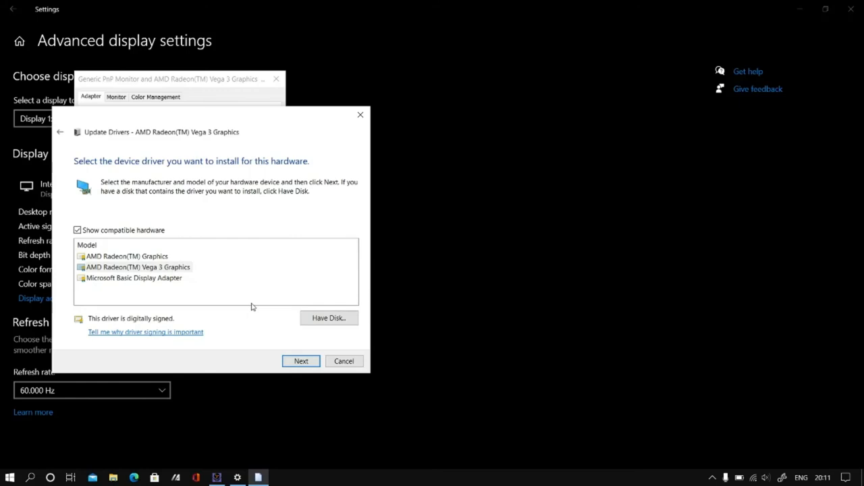
pyautogui.moveTo(343, 360)
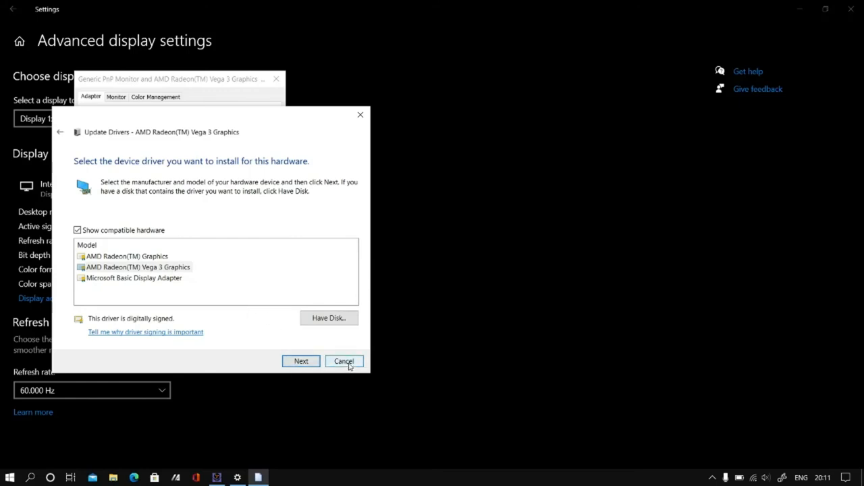
pyautogui.click(343, 360)
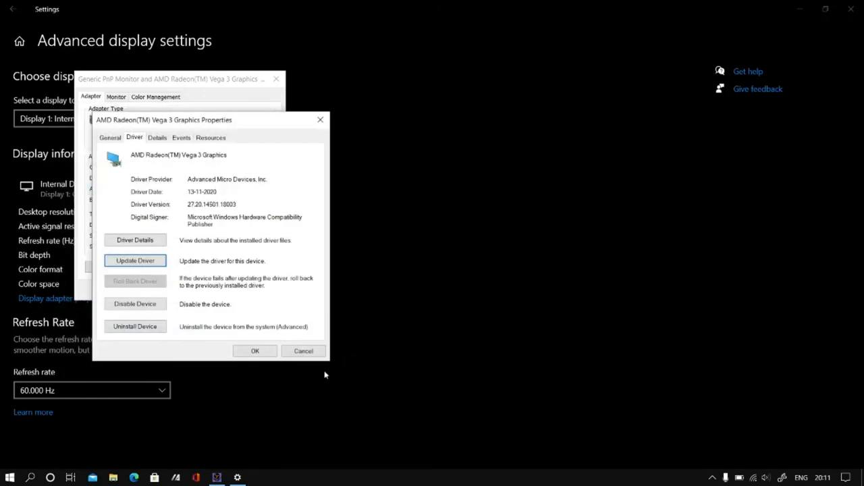